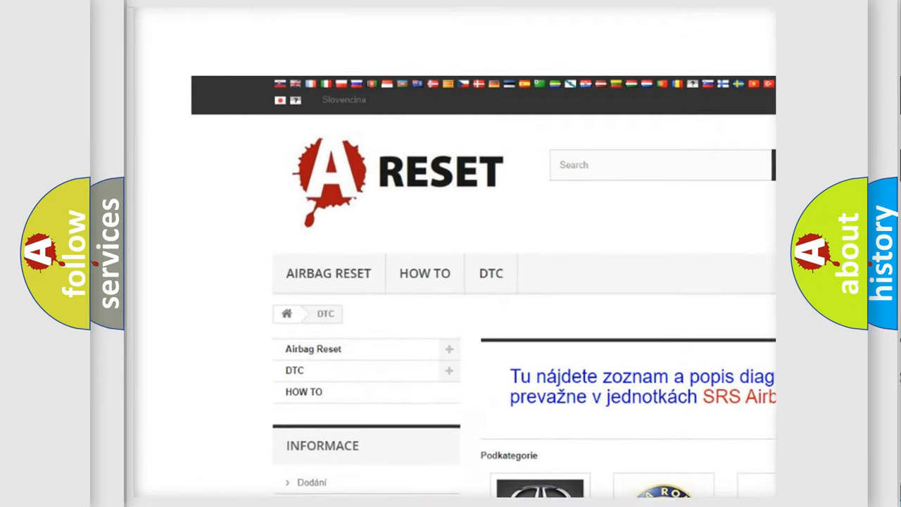
Scroll the DTC brand grid down to reveal the GMC DTC tile
scroll("down", 3)
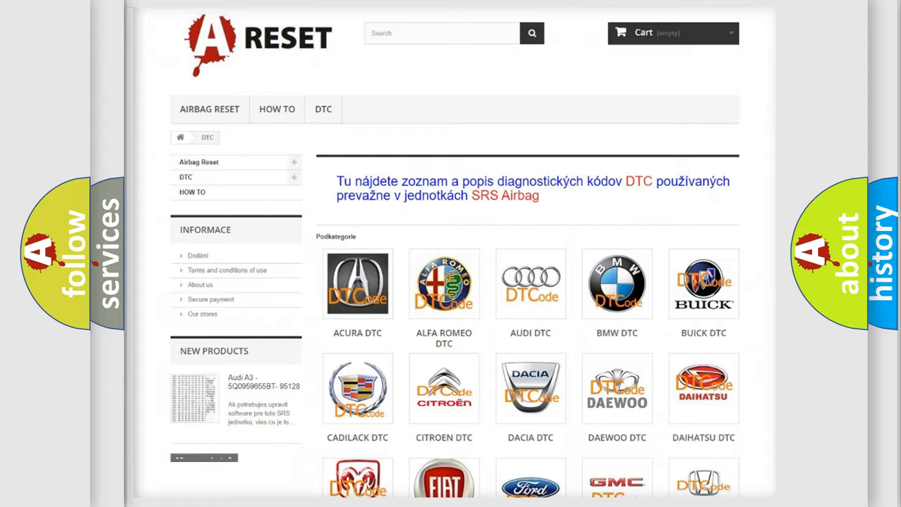
scroll("down", 3)
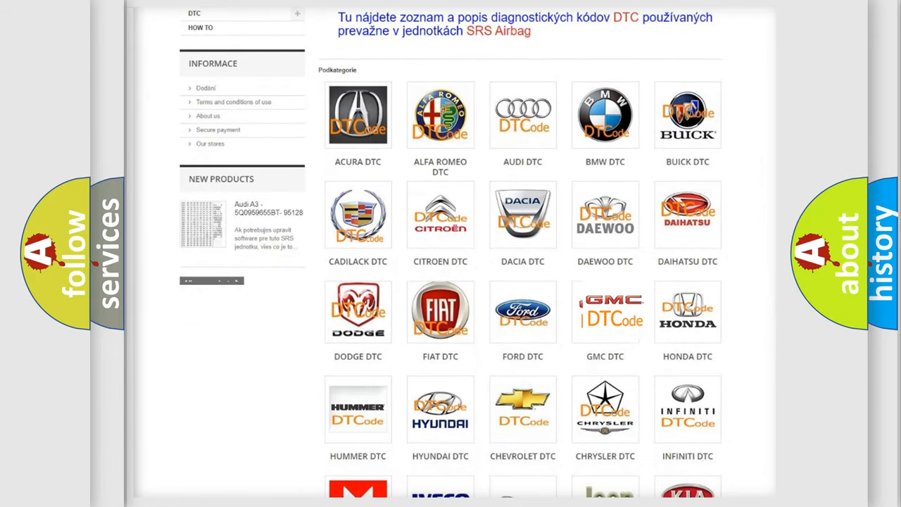
Open the GMC DTC tile and view its list of B-series diagnostic codes
left_click(605, 311)
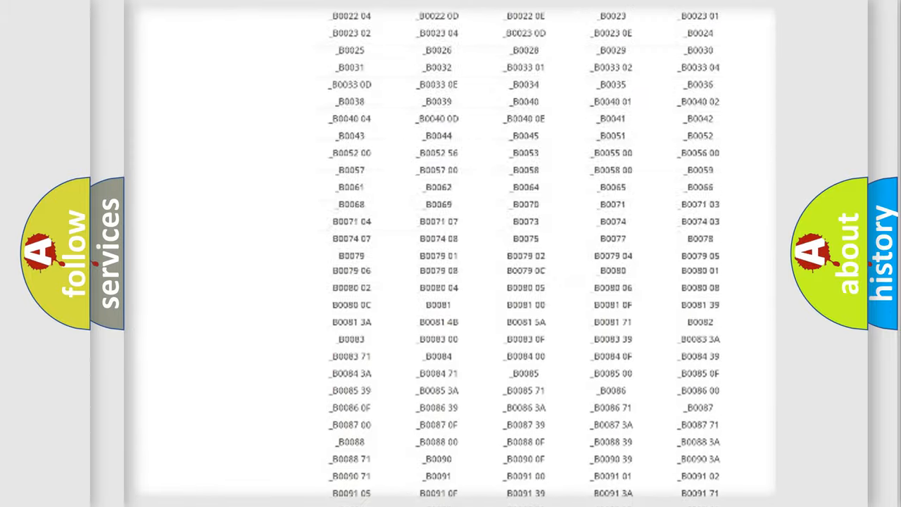
scroll("up", 3)
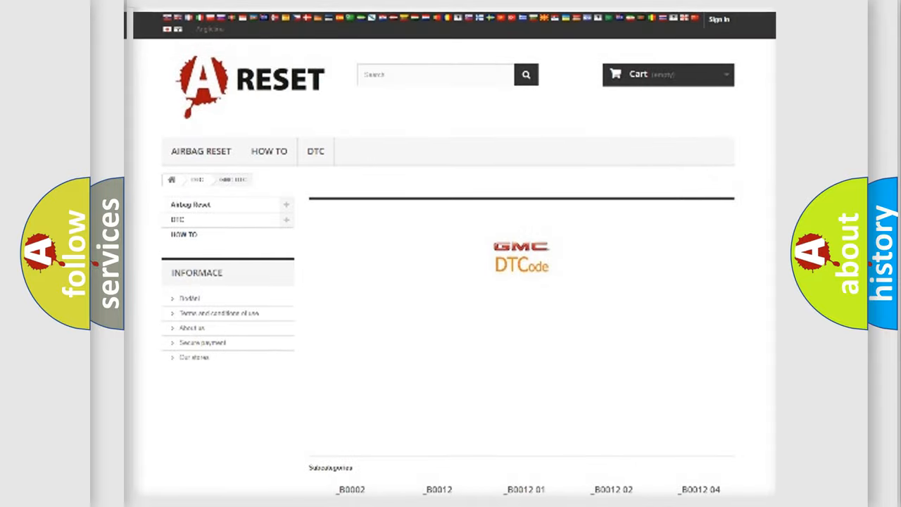